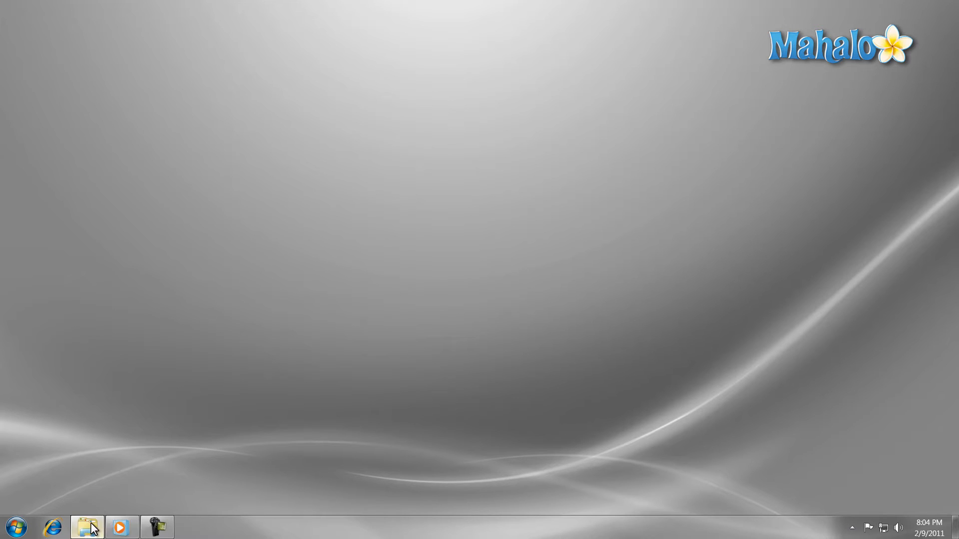
# Step: Launch Windows Explorer from the taskbar to show the personal user folder
pyautogui.click(86, 526)
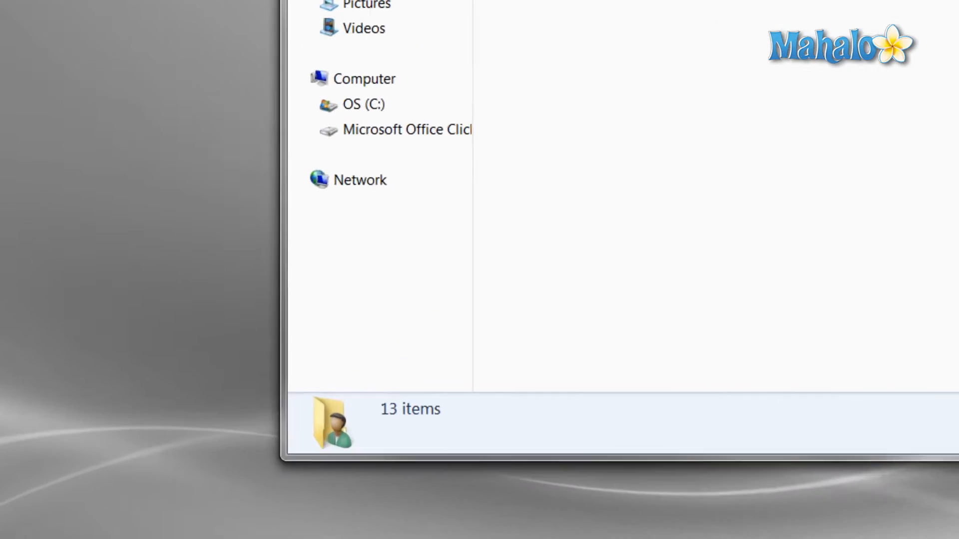
# Step: Search the computer for 'photo' from the Start menu and view the results in Explorer
pyautogui.click(57, 495)
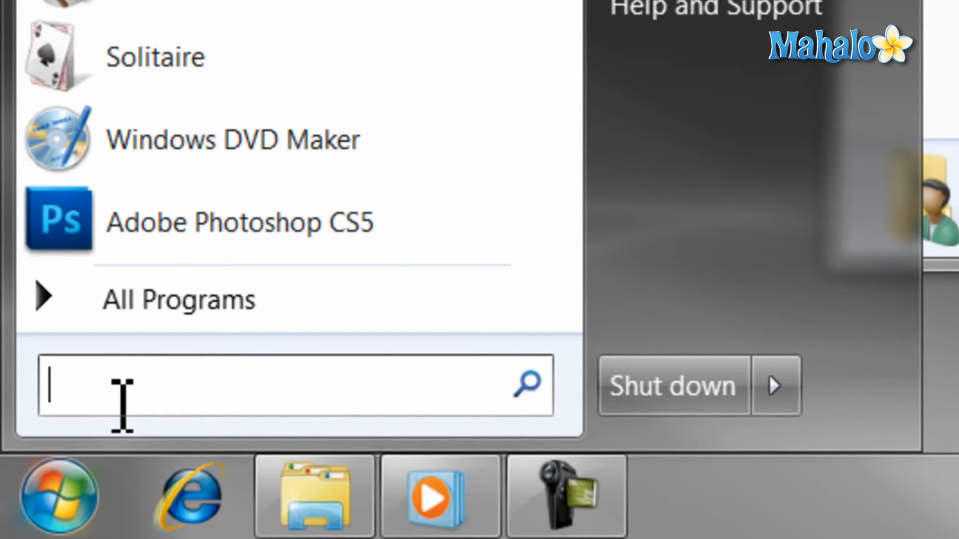
pyautogui.write('photo')
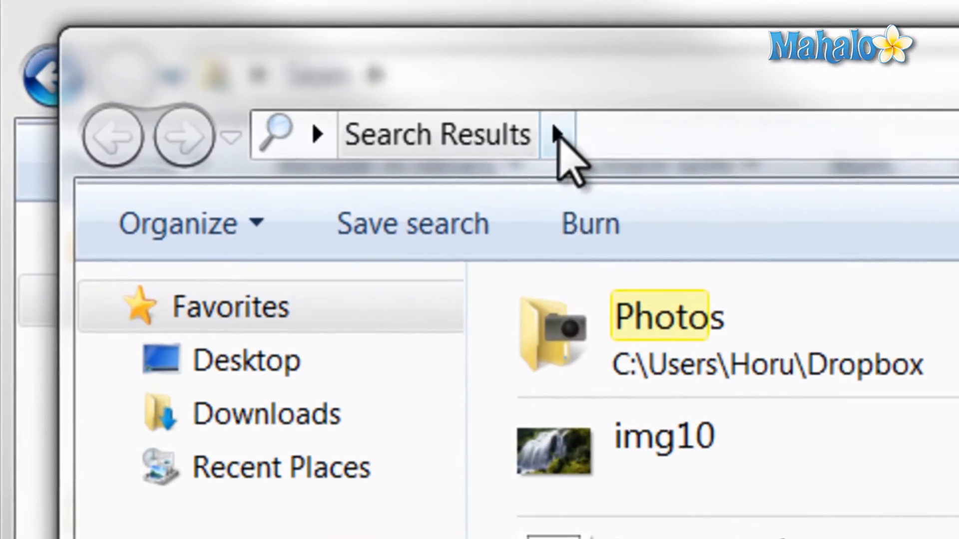
pyautogui.click(558, 135)
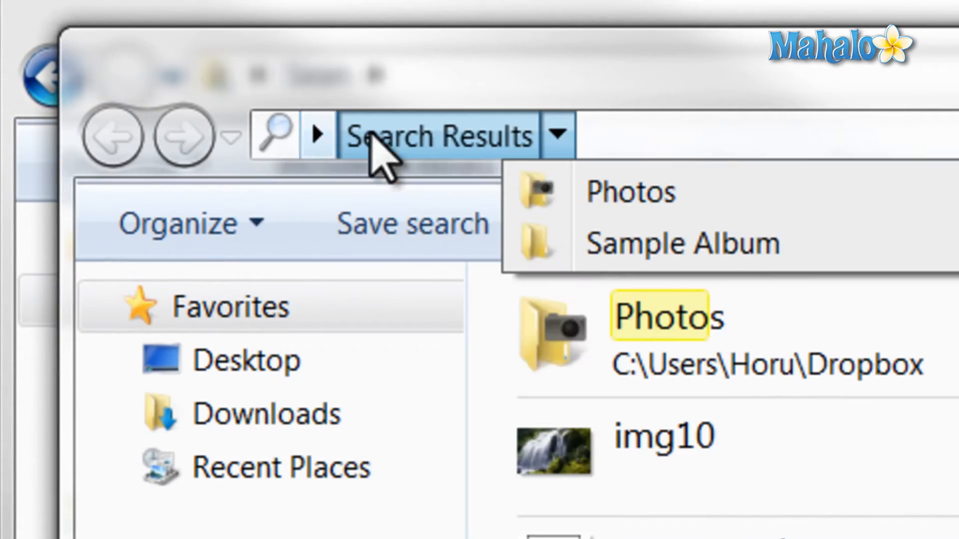
pyautogui.write('photo')
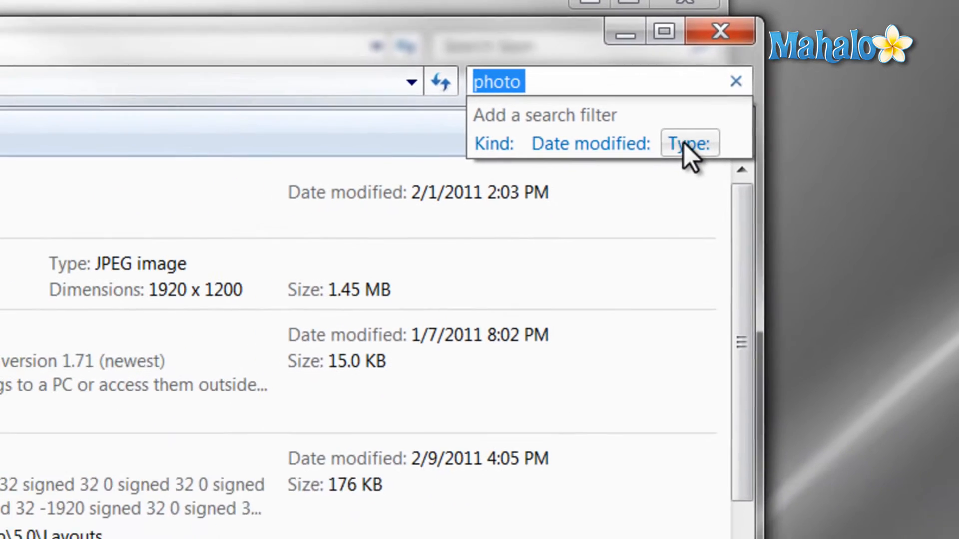
# Step: Filter the 'photo' search to files modified earlier this week, then clear it
pyautogui.click(589, 142)
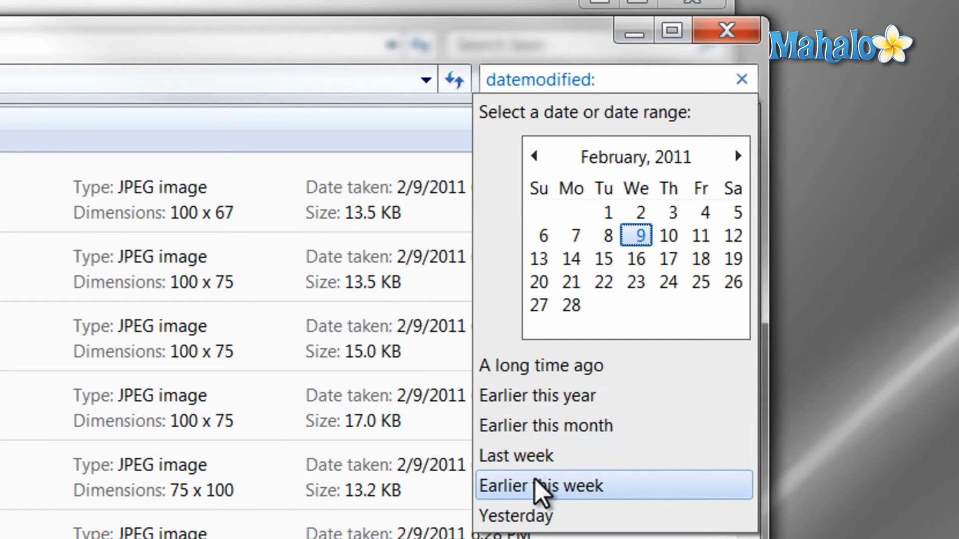
pyautogui.click(541, 486)
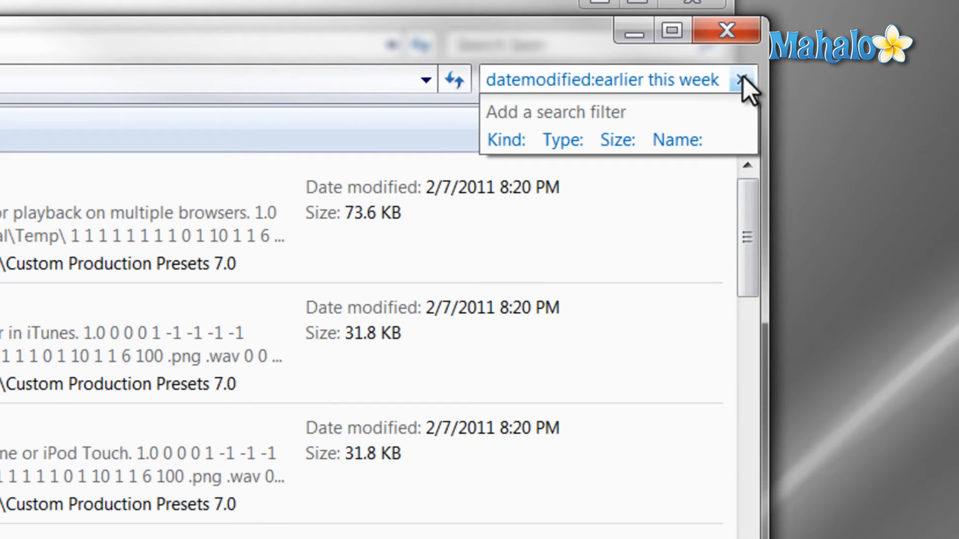
pyautogui.write('photo')
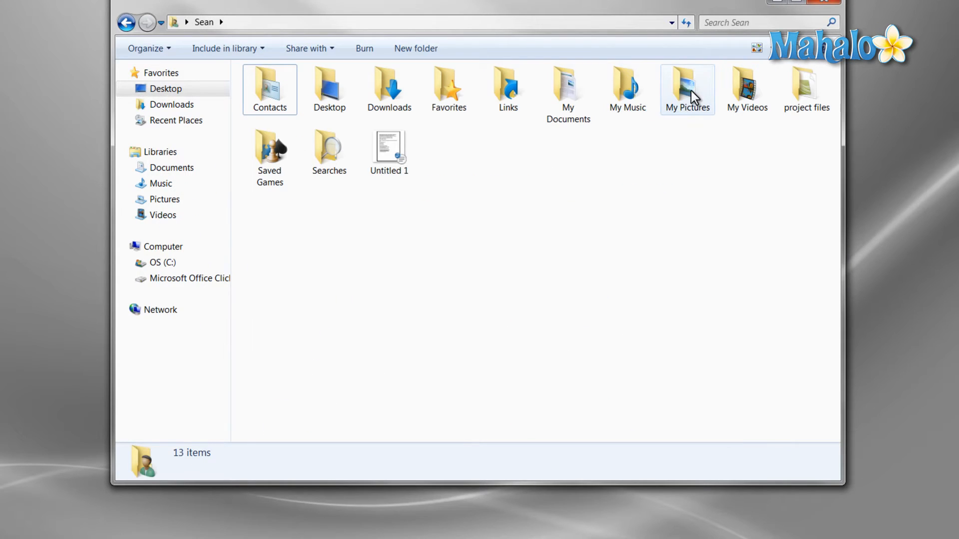
pyautogui.moveTo(687, 89)
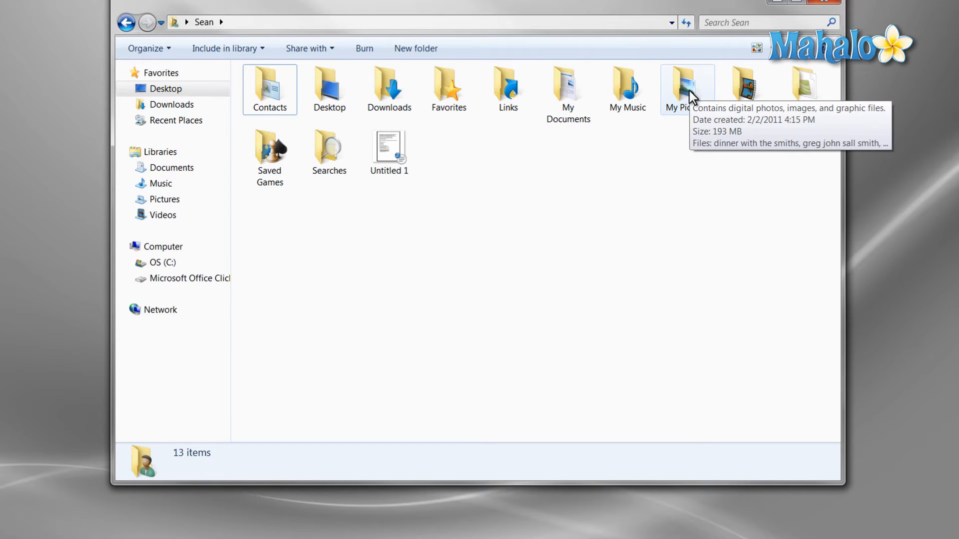
# Step: Browse into the My Pictures folder with its 71 photos
pyautogui.doubleClick(686, 89)
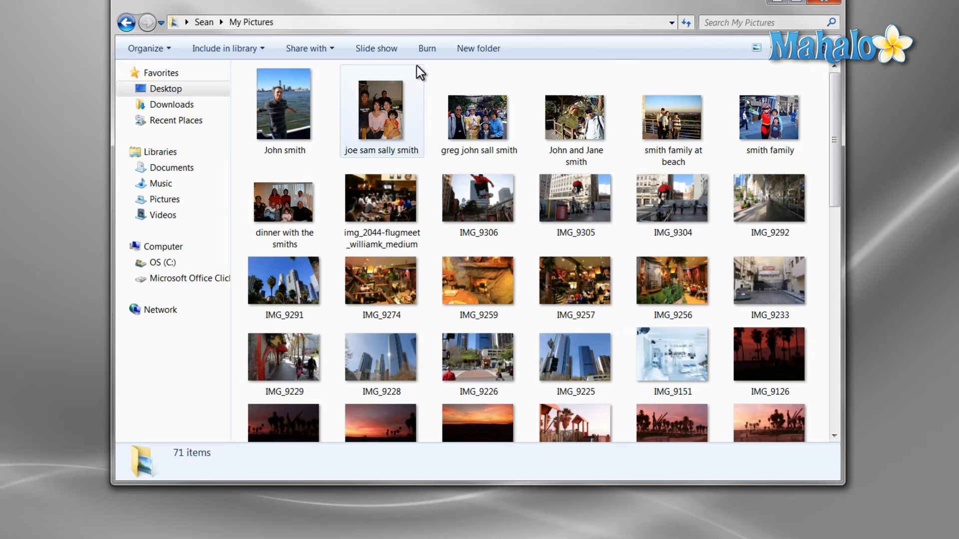
pyautogui.moveTo(305, 265)
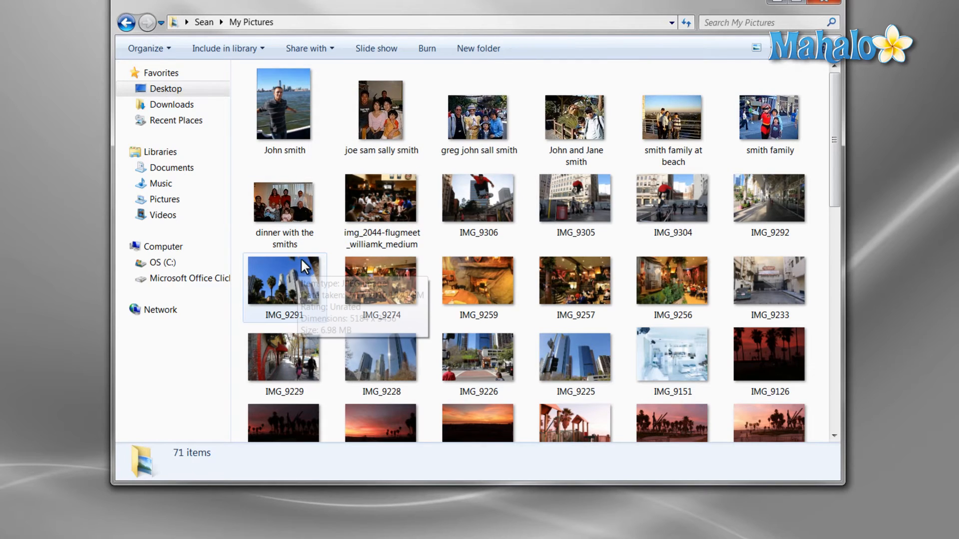
pyautogui.moveTo(679, 58)
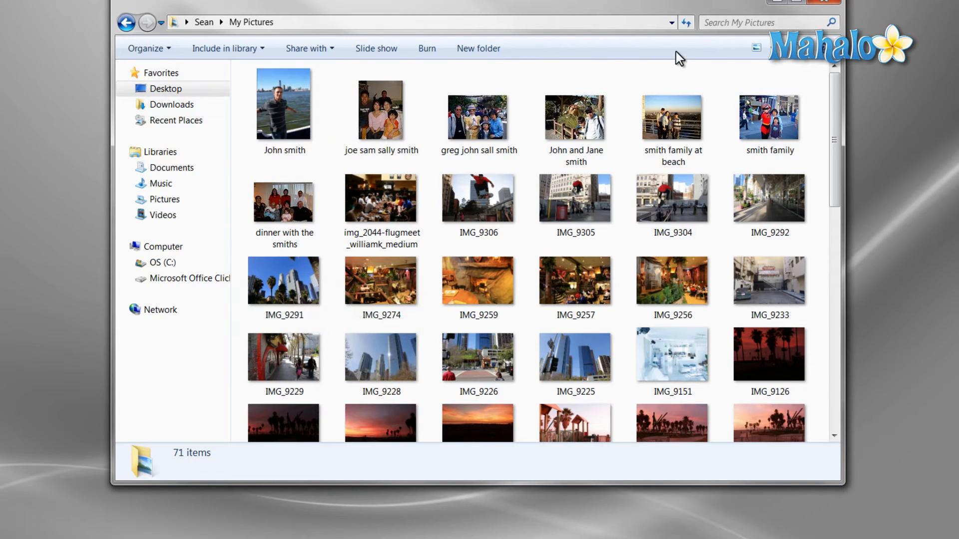
pyautogui.moveTo(671, 118)
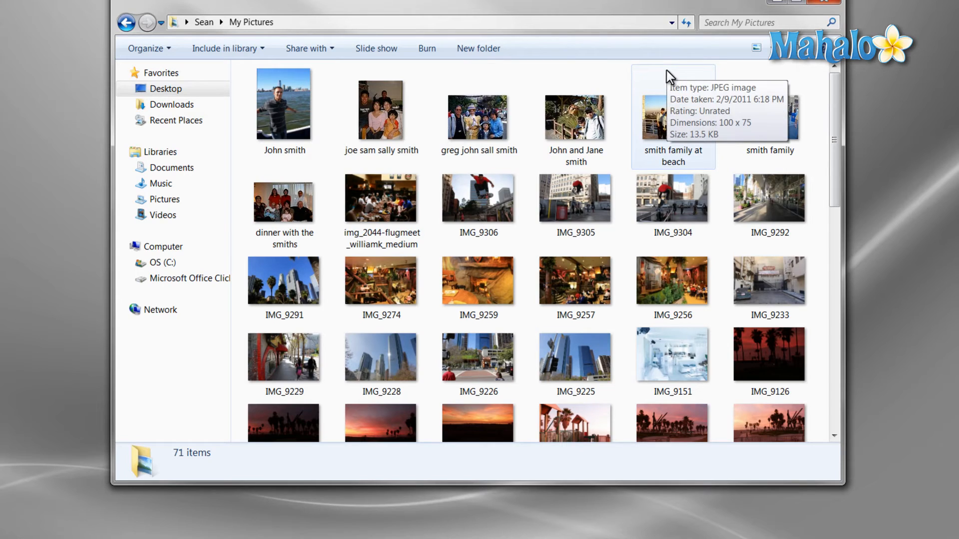
pyautogui.moveTo(706, 72)
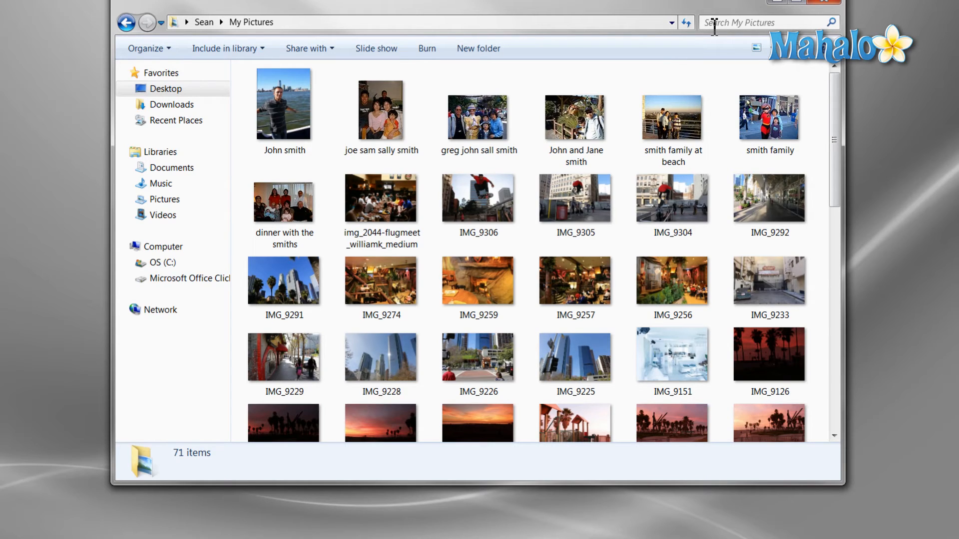
# Step: Search My Pictures for the quoted name "john smith" and select the single matching photo
pyautogui.write('jo')
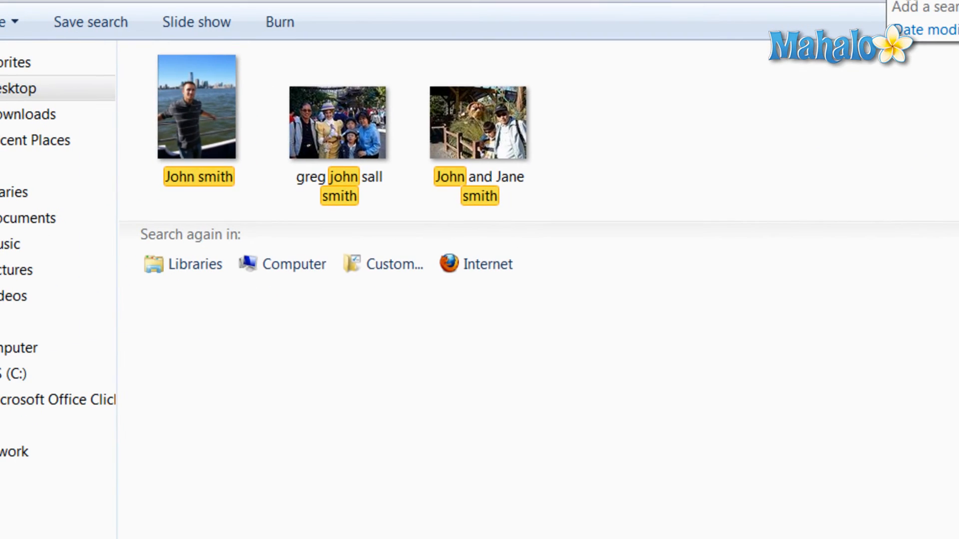
pyautogui.write('john smith"')
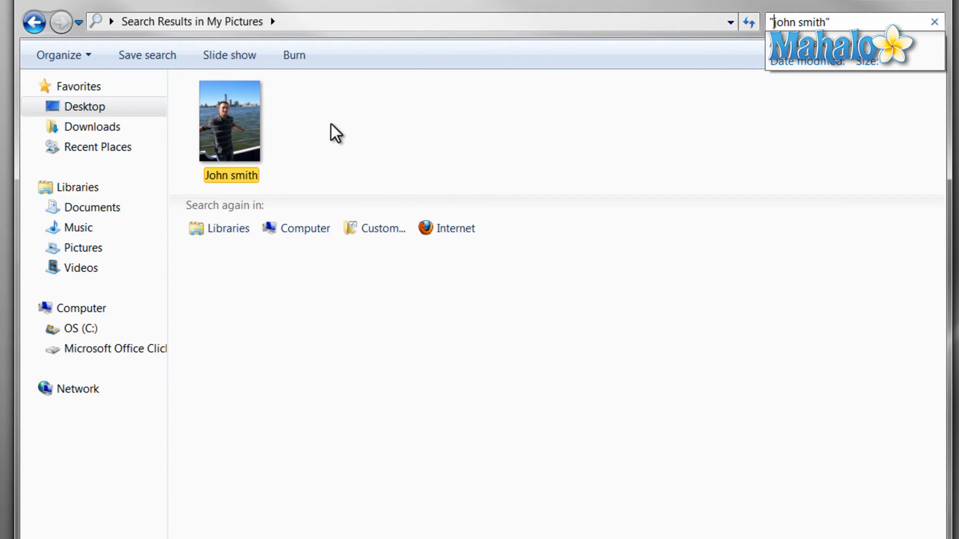
pyautogui.click(231, 119)
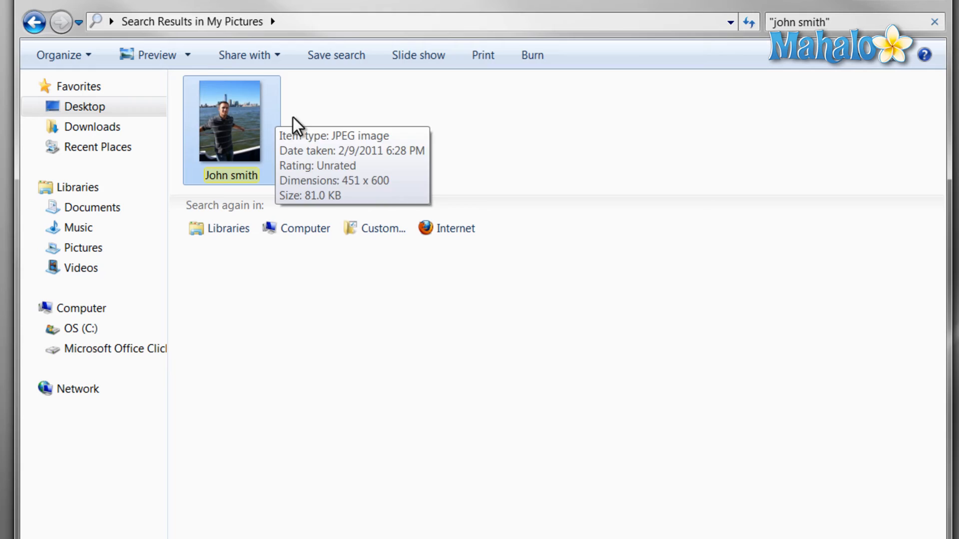
pyautogui.moveTo(360, 131)
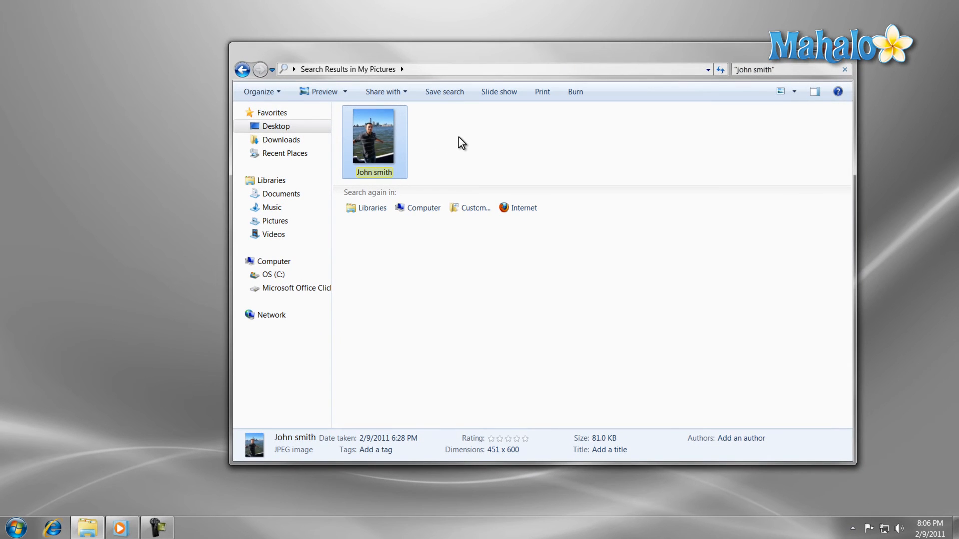
pyautogui.moveTo(477, 144)
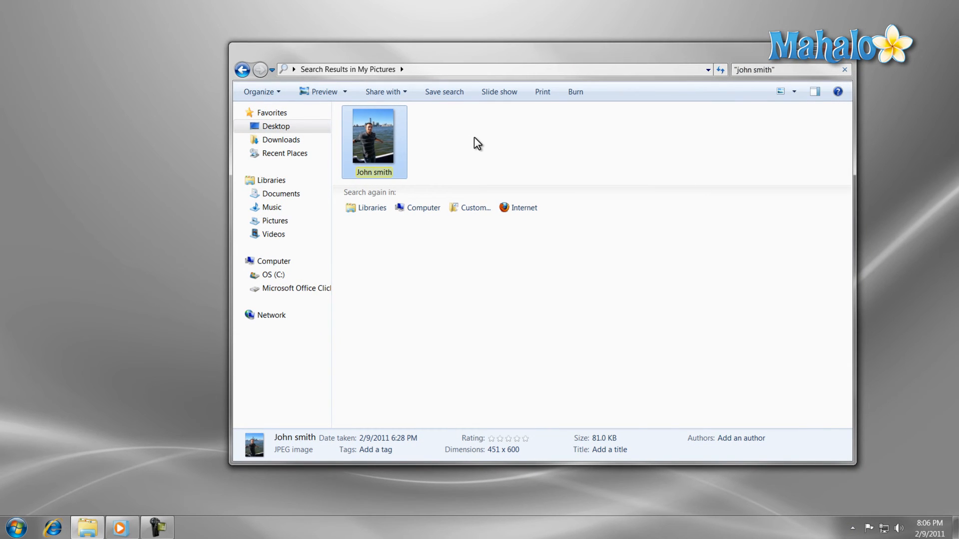